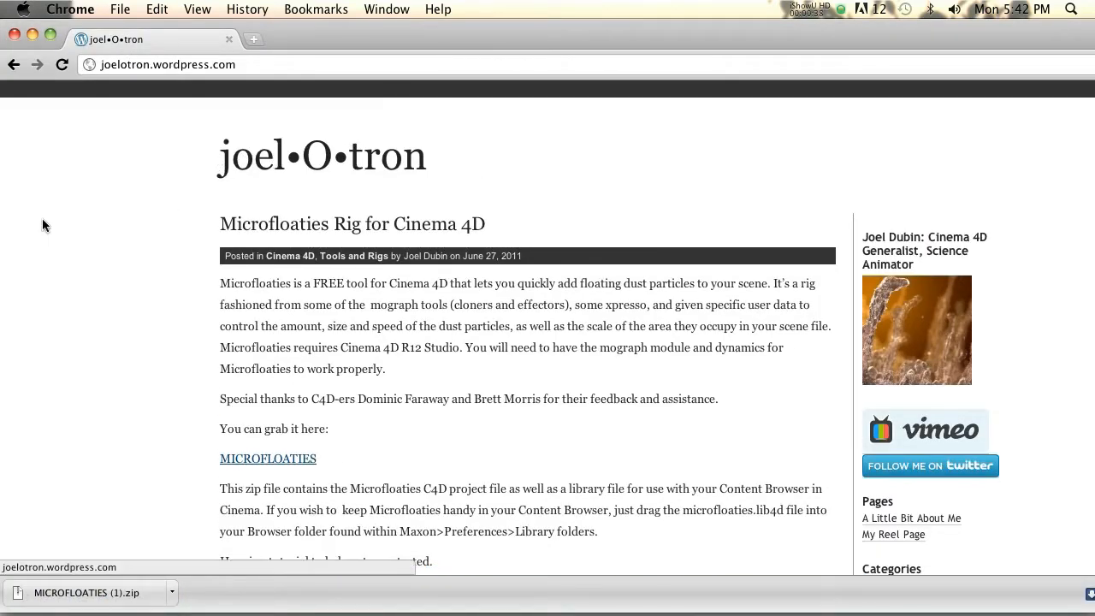
Load MicroFloaties 1.1.c4d from the Content Browser, dismissing the missing-plugins warning
{"action": "scroll", "scroll_direction": "down", "scroll_amount": 3}
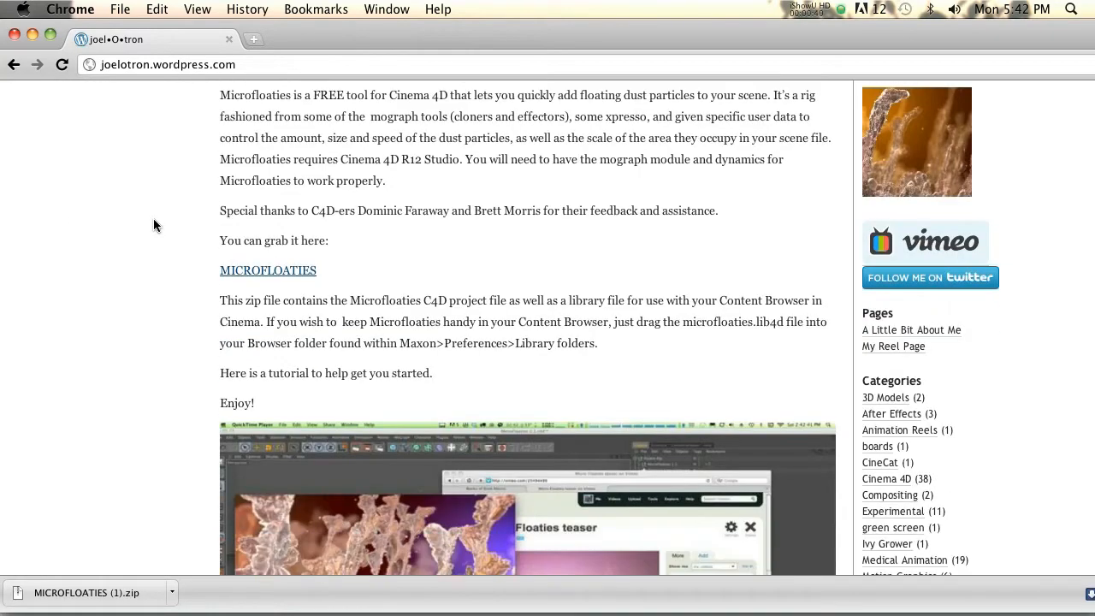
{"action": "scroll", "scroll_direction": "down", "scroll_amount": 3}
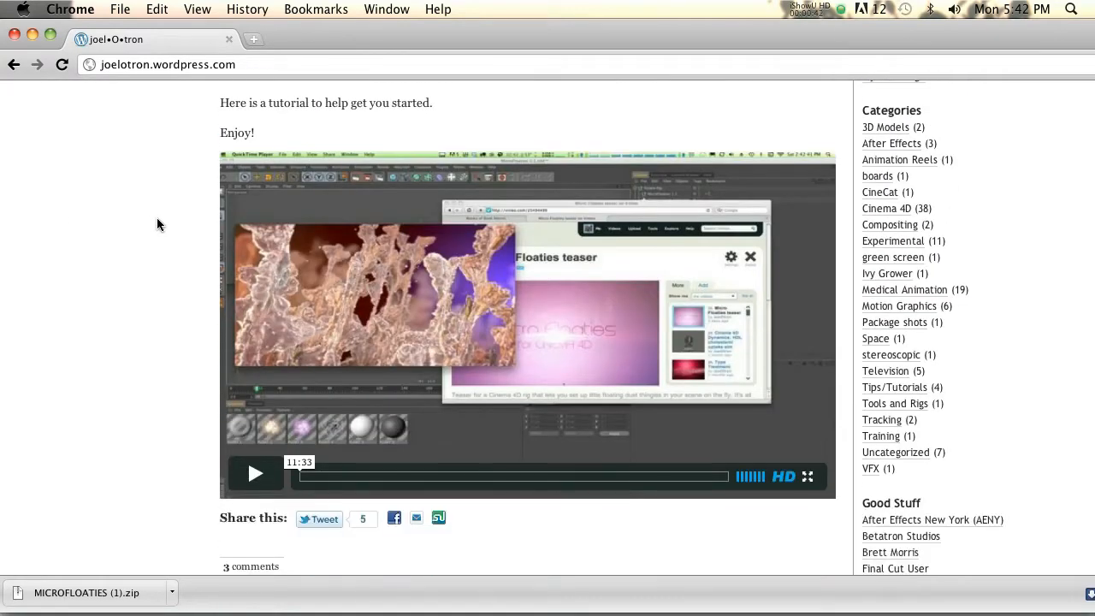
{"action": "scroll", "scroll_direction": "down", "scroll_amount": 3}
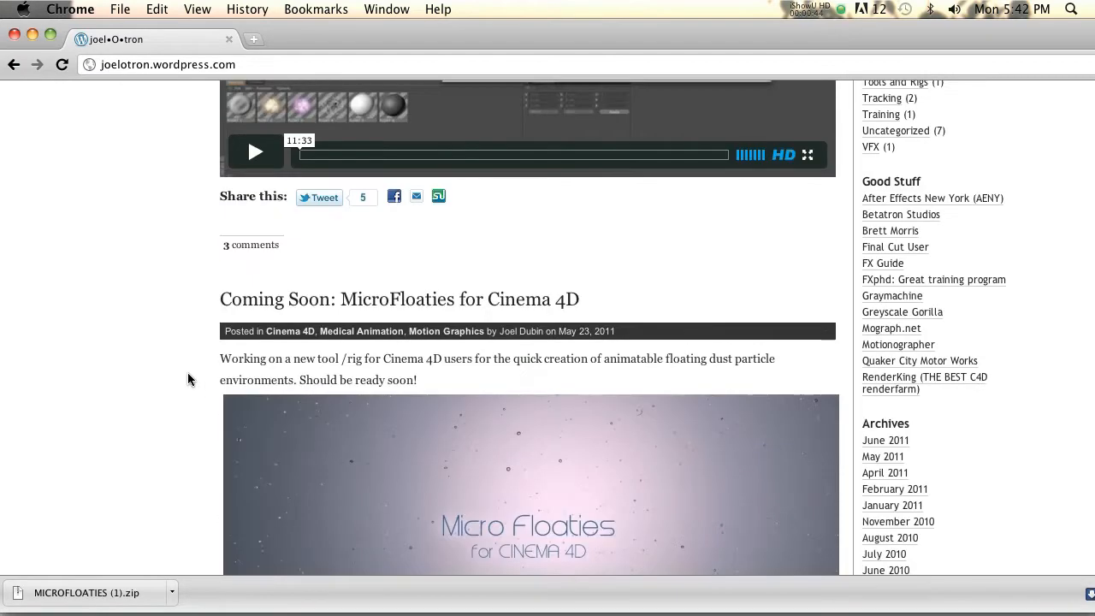
{"action": "scroll", "scroll_direction": "down", "scroll_amount": 3}
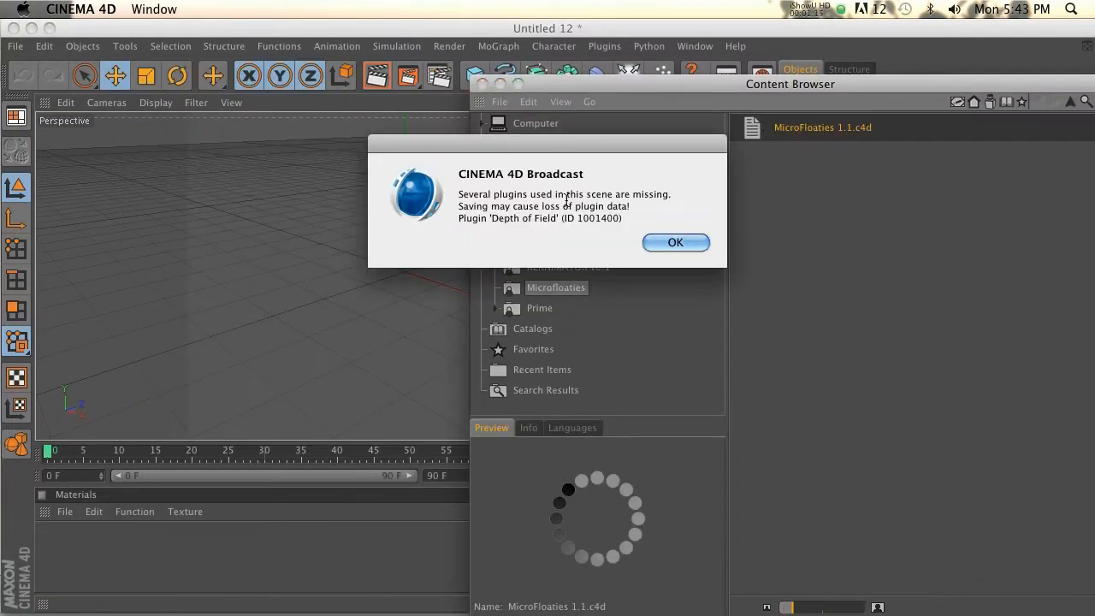
{"action": "left_click", "coordinate": [675, 242]}
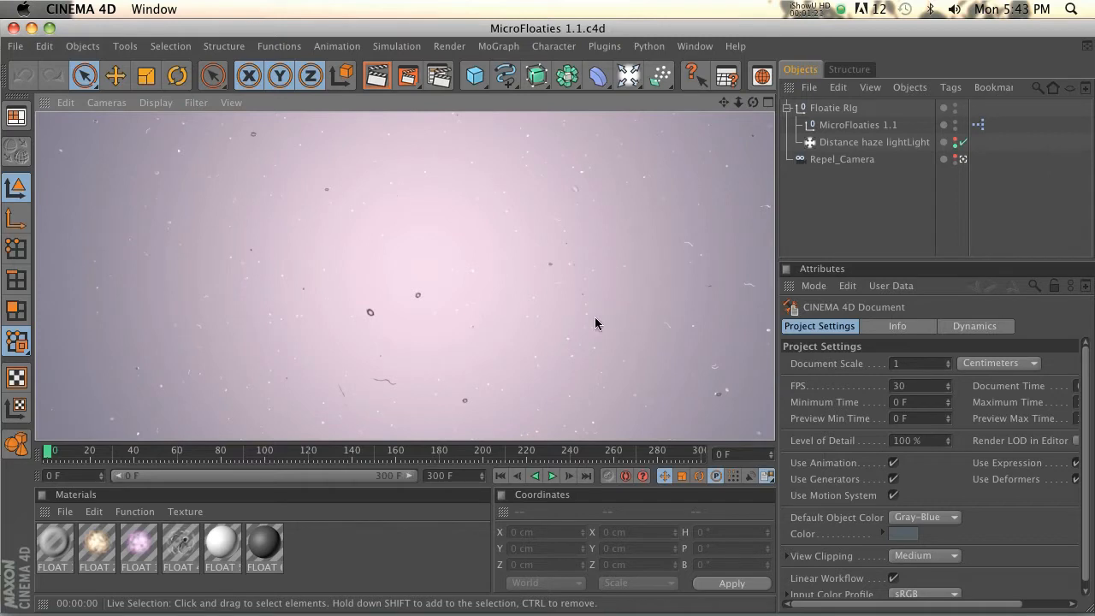
{"action": "mouse_move", "coordinate": [474, 293]}
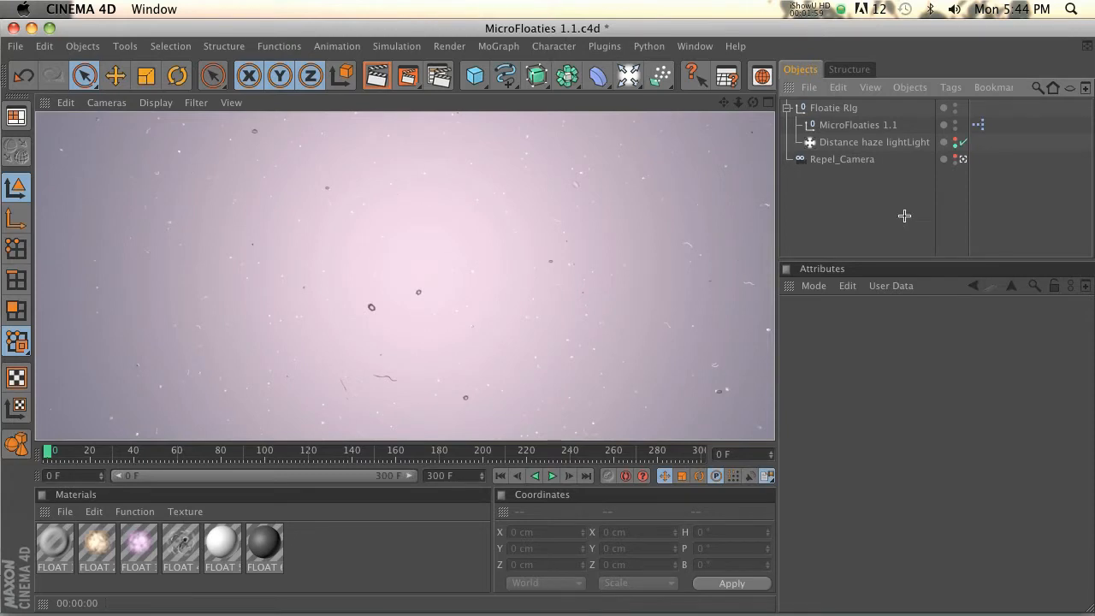
Show the Perspective view and the Distance haze light's Visibility settings
{"action": "left_click", "coordinate": [874, 142]}
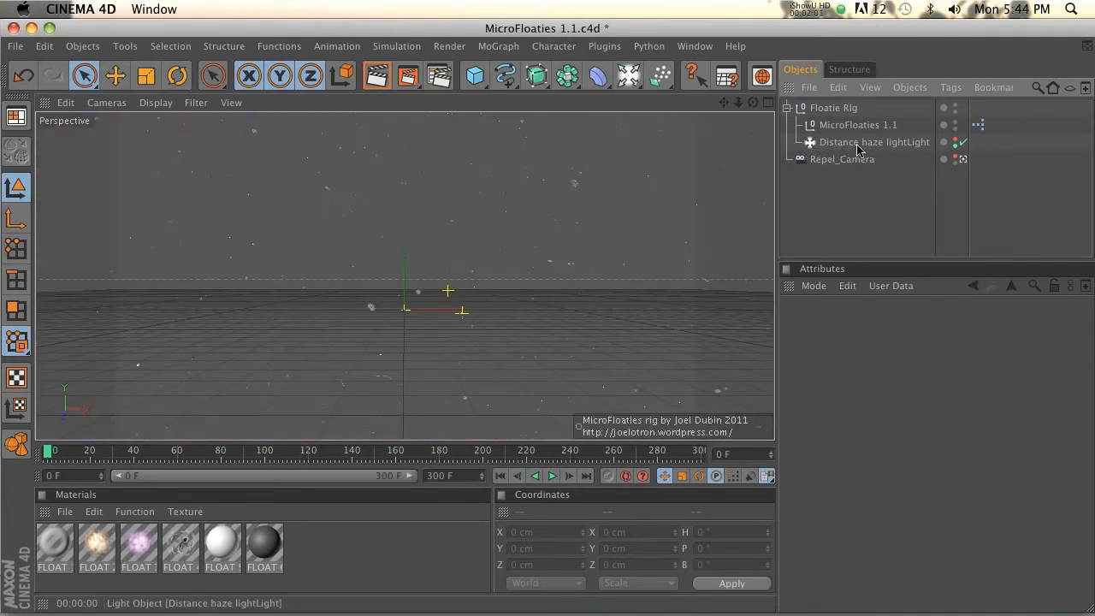
{"action": "left_click", "coordinate": [874, 142]}
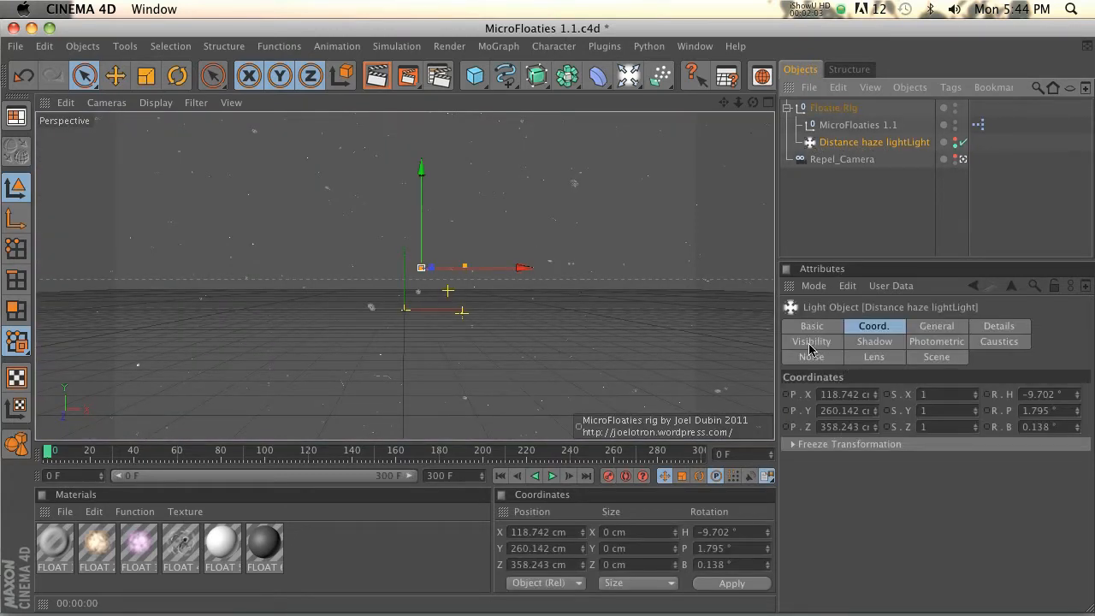
{"action": "left_click", "coordinate": [811, 342]}
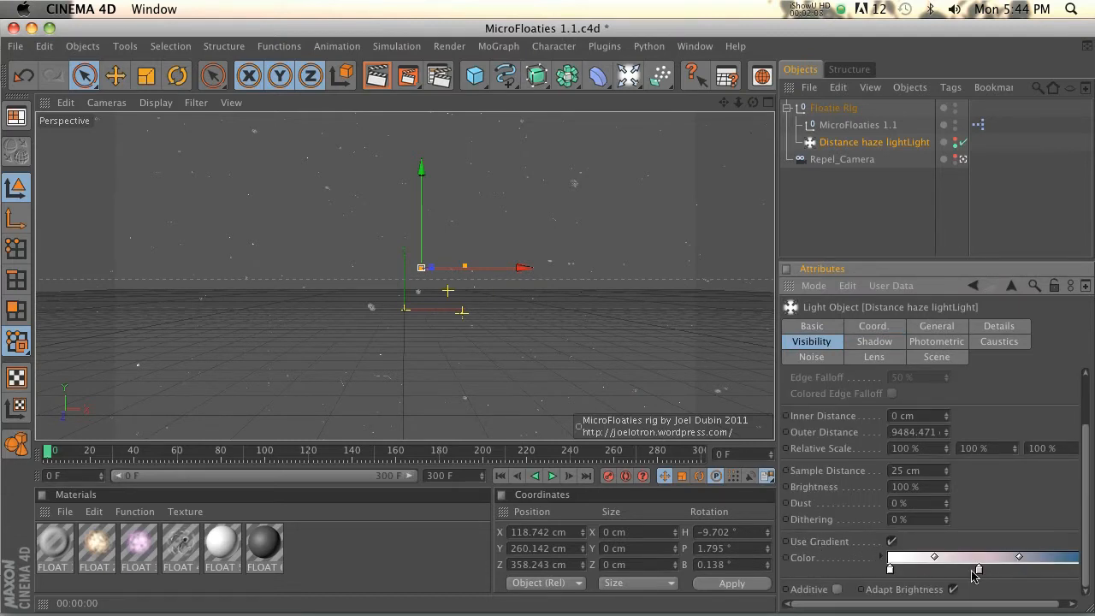
{"action": "left_click", "coordinate": [977, 571]}
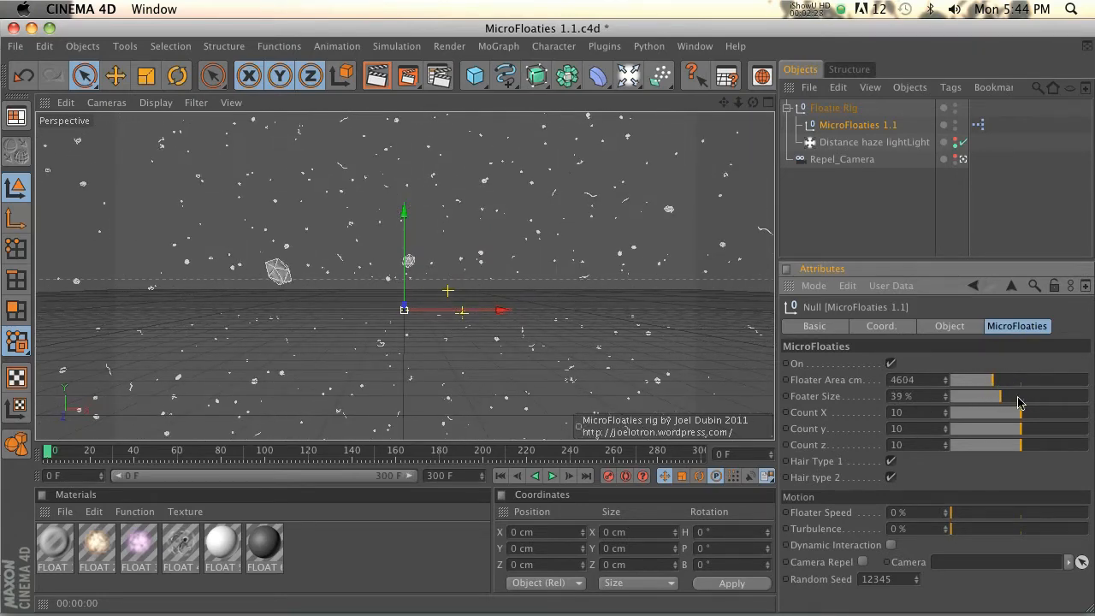
Drag the MicroFloaties Floater Size slider up to 48%
{"action": "left_click_drag", "start_coordinate": [1001, 395], "coordinate": [1022, 396]}
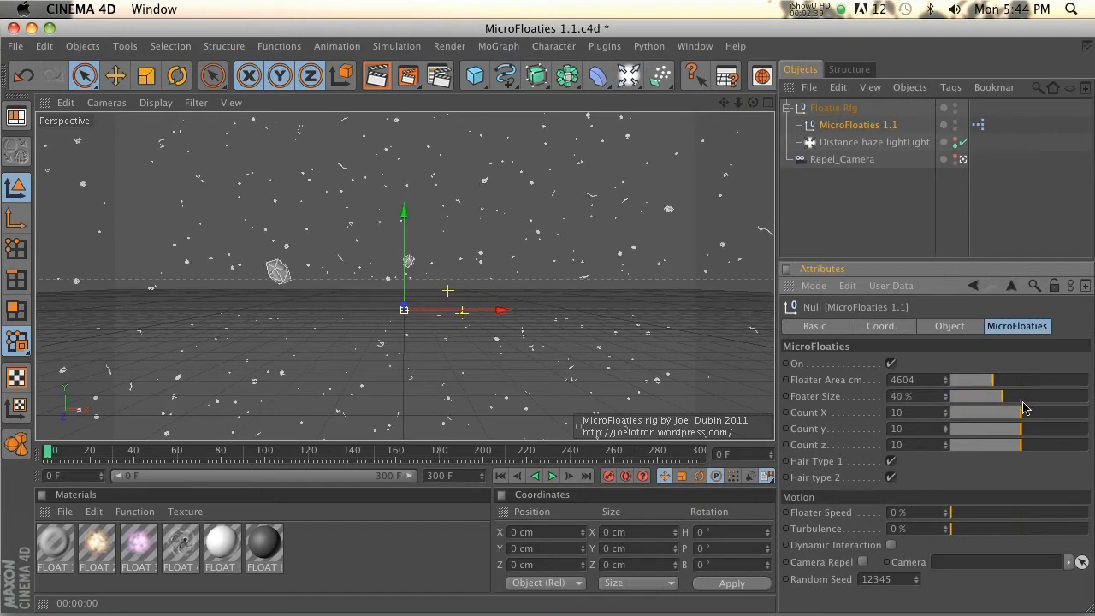
{"action": "left_click_drag", "start_coordinate": [1001, 396], "coordinate": [1013, 396]}
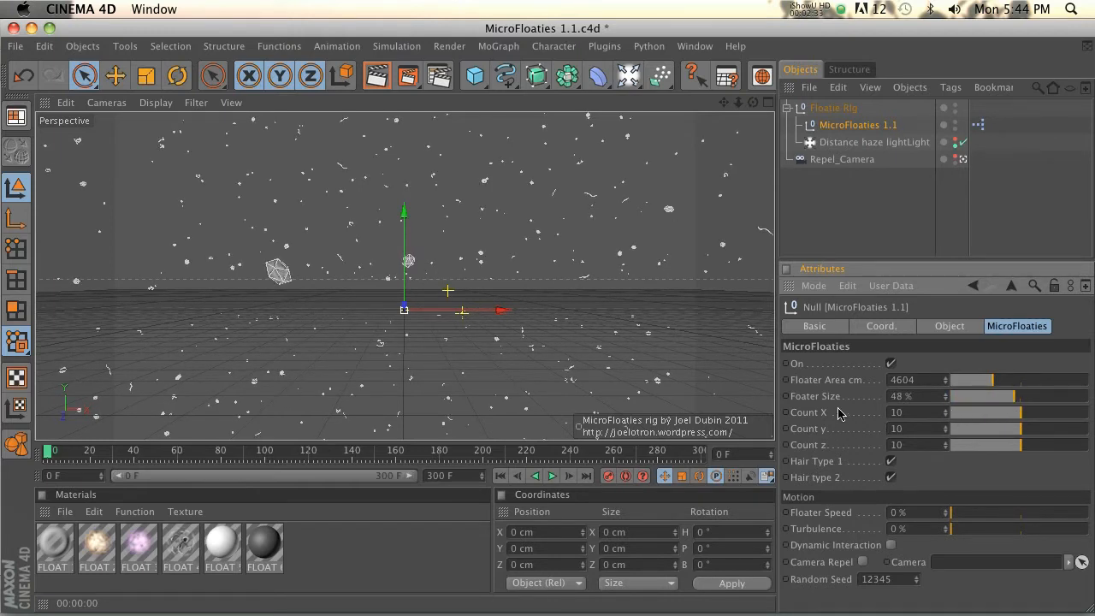
{"action": "left_click", "coordinate": [890, 461]}
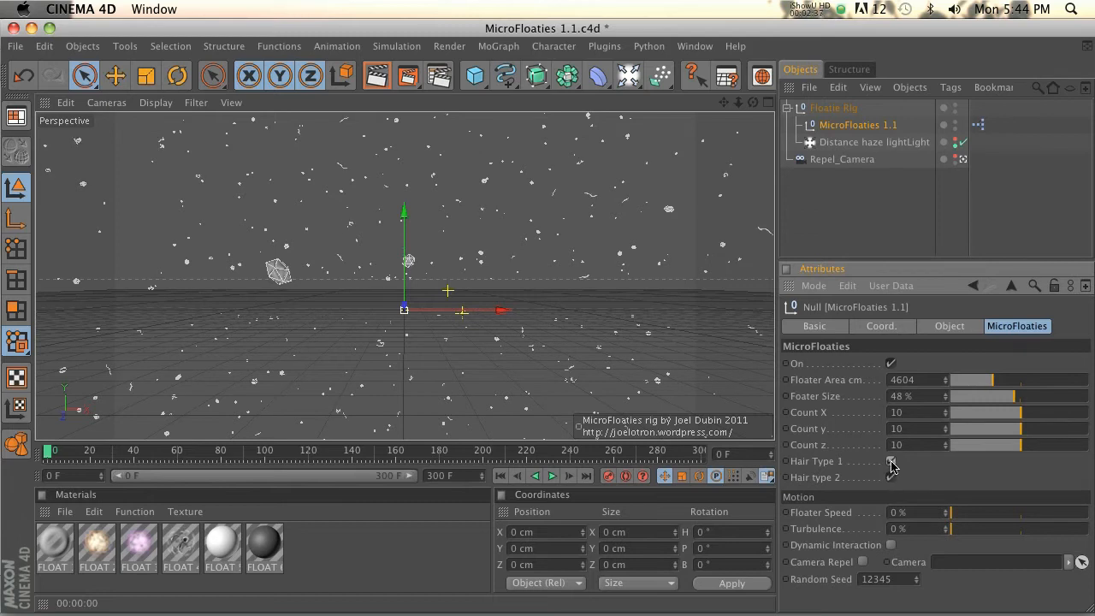
{"action": "left_click", "coordinate": [890, 461]}
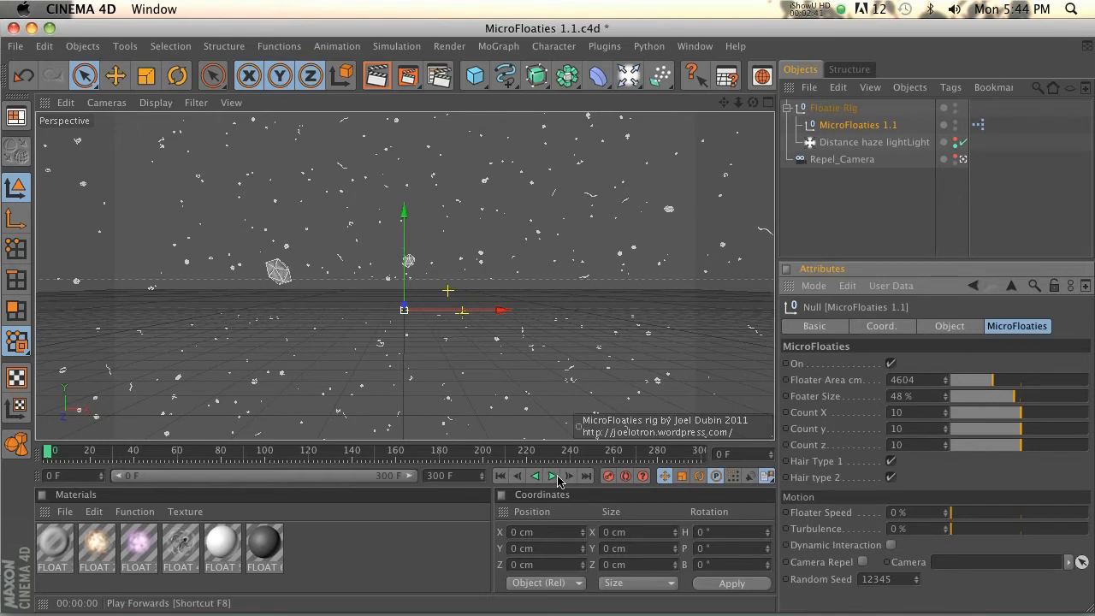
Play the animation and set Floater Speed to 19% and Turbulence to 13%
{"action": "left_click", "coordinate": [552, 475]}
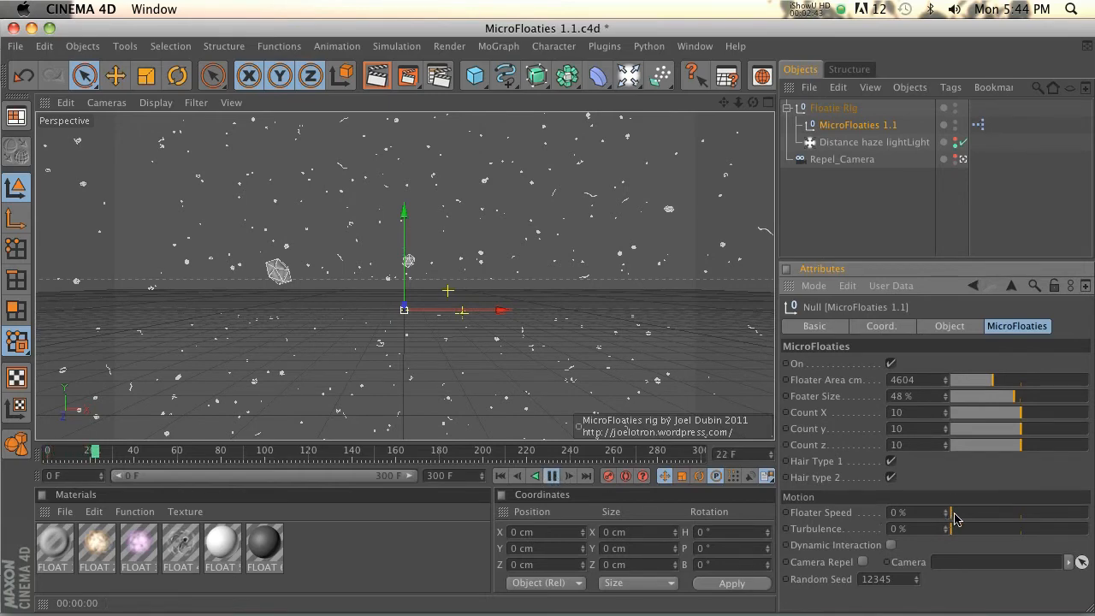
{"action": "left_click_drag", "start_coordinate": [946, 512], "coordinate": [955, 512]}
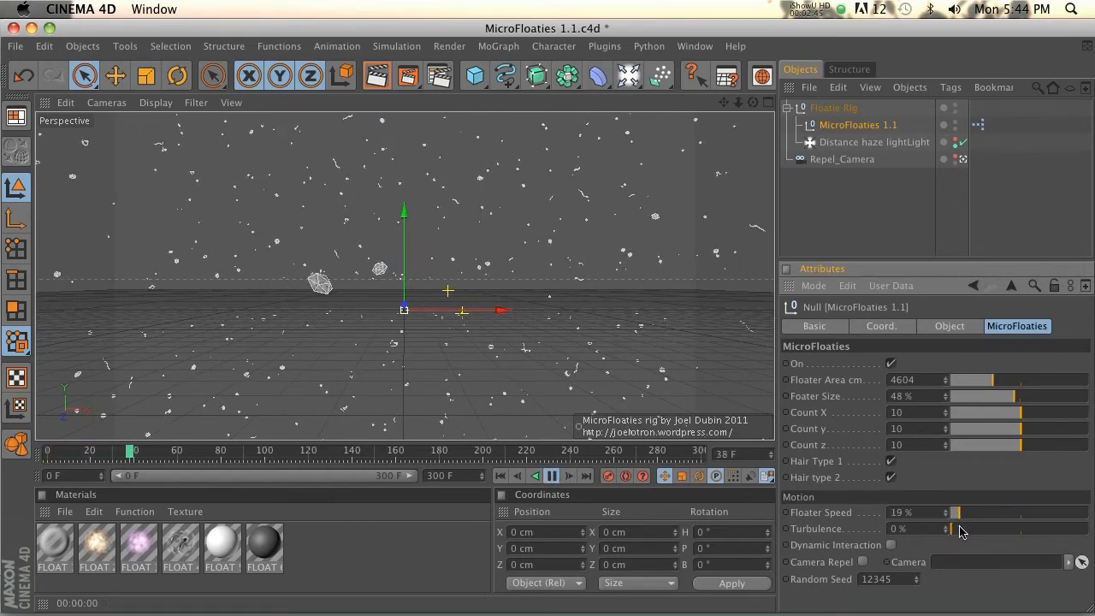
{"action": "left_click_drag", "start_coordinate": [950, 528], "coordinate": [967, 527]}
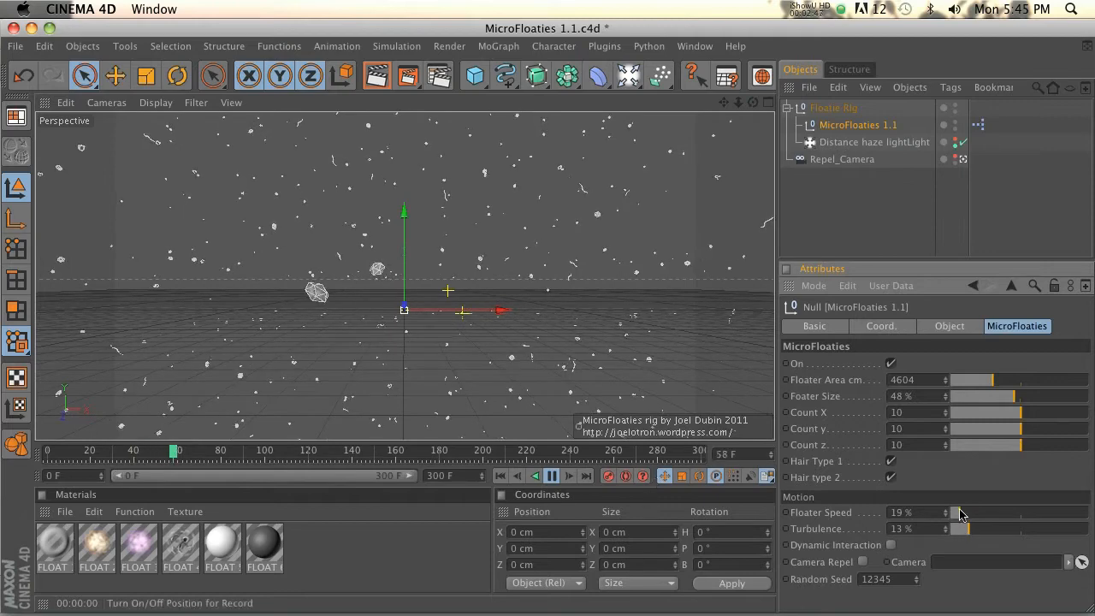